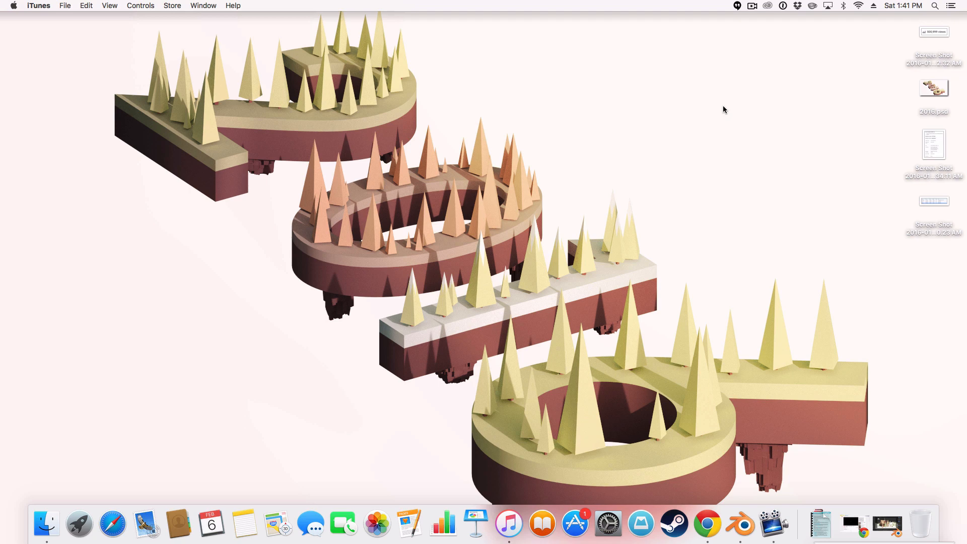
mouse_move(689, 146)
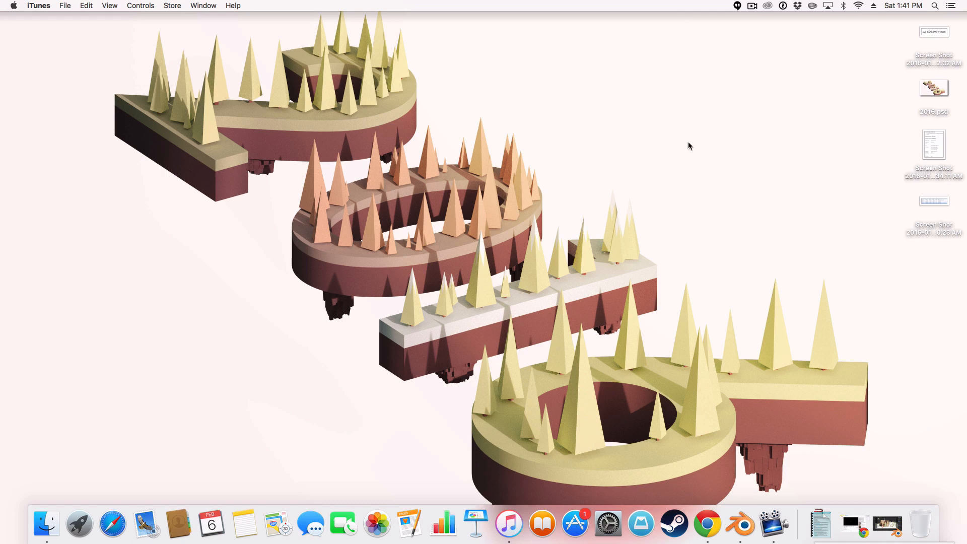
mouse_move(844, 517)
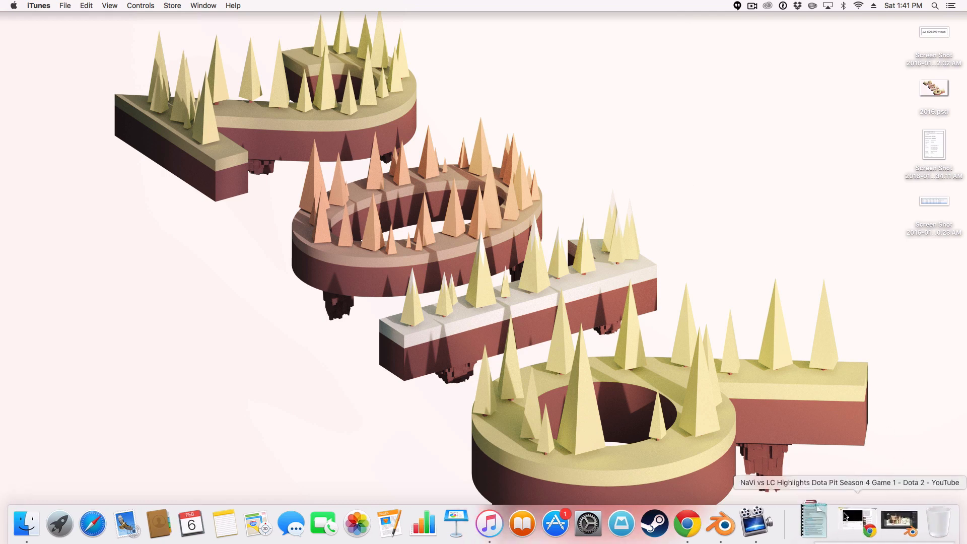
mouse_move(888, 521)
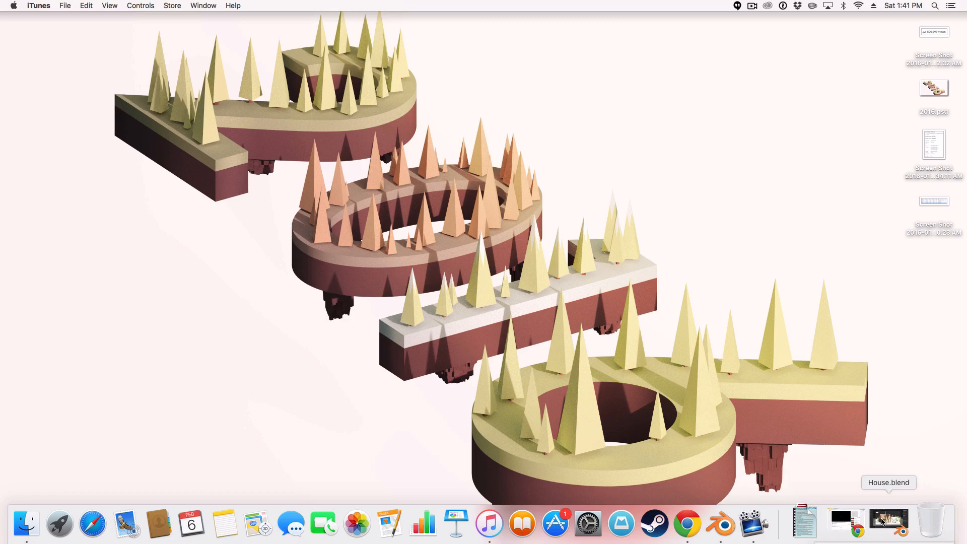
Step: Bring the House.blend cabin scene forward with the LowPolyCharacter Finder window over it
click(889, 524)
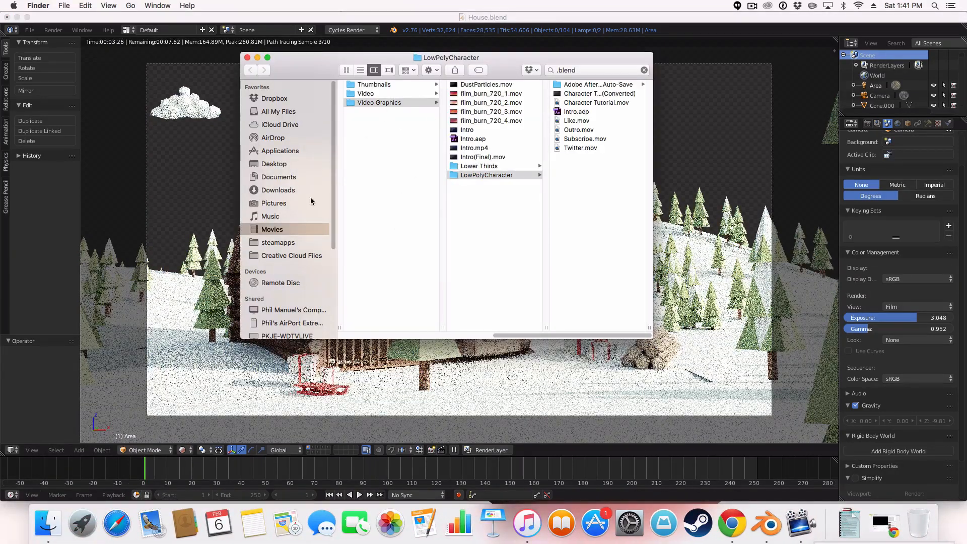
Step: Preview the Christmas.png reference in Pictures > Dribbble Shots, then close the preview and Finder
click(273, 202)
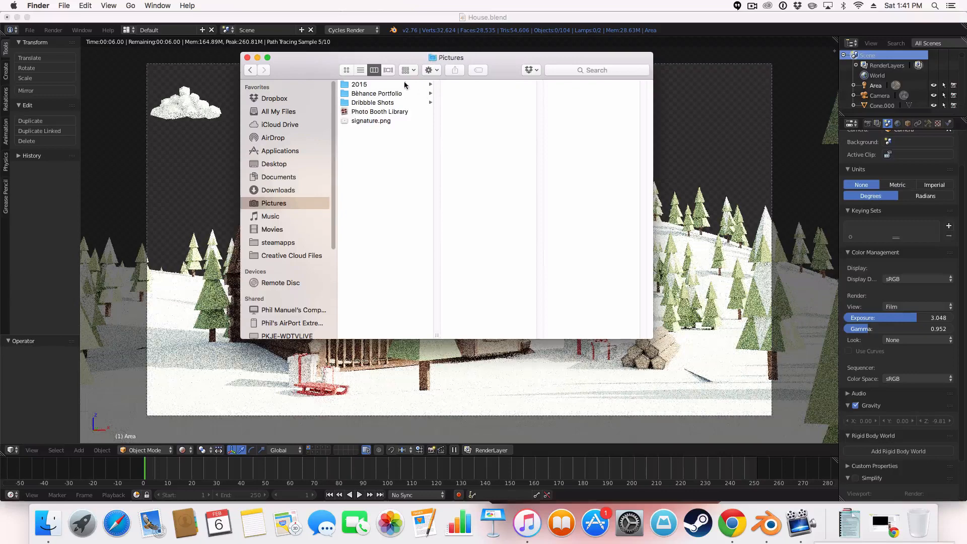
click(376, 93)
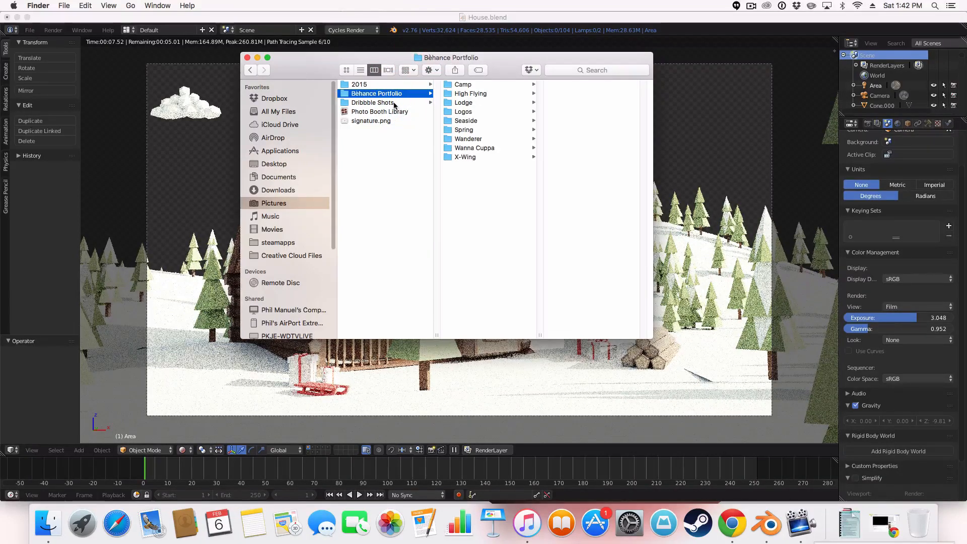
click(373, 103)
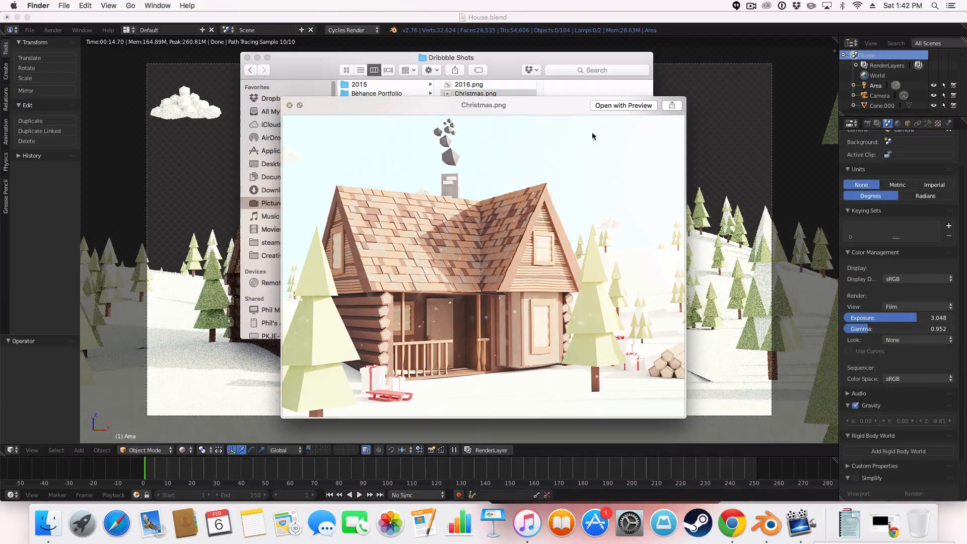
mouse_move(482, 193)
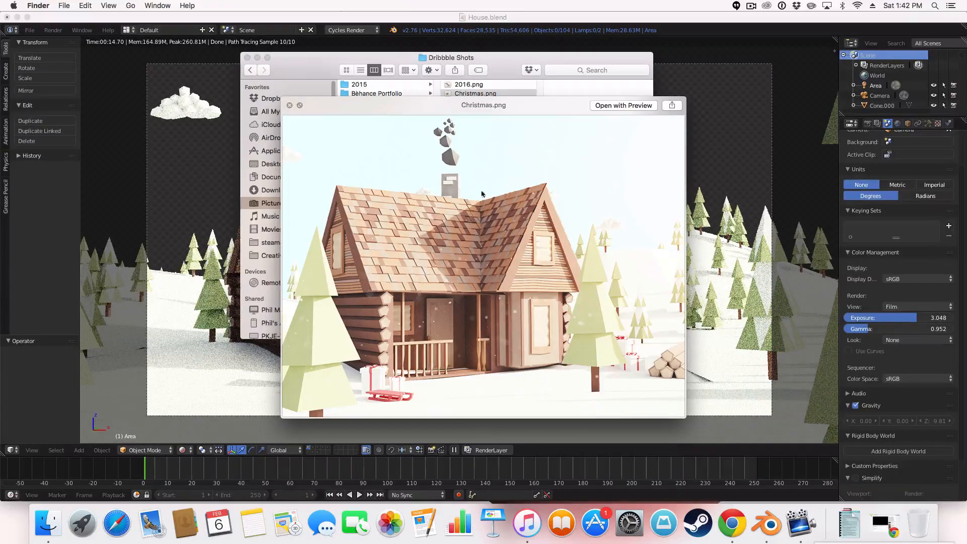
click(289, 105)
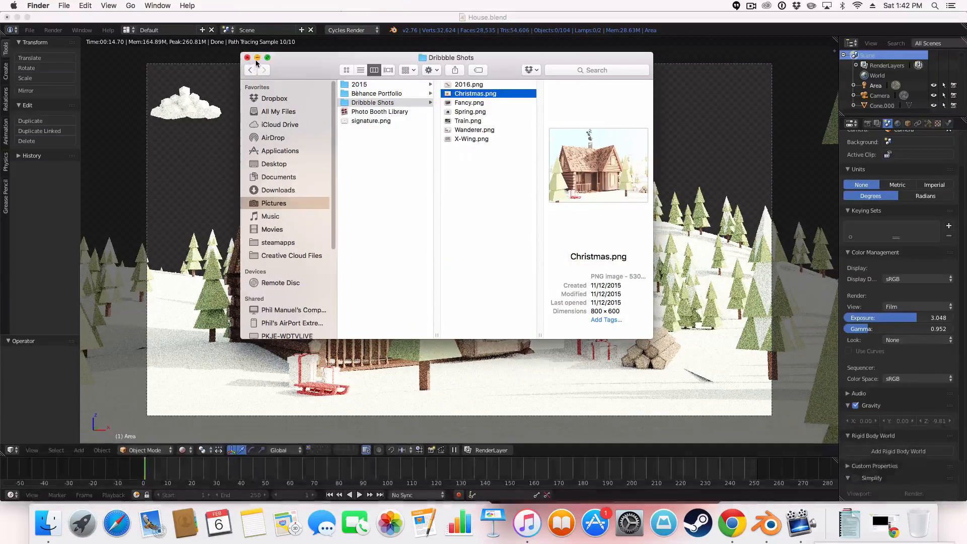
click(248, 58)
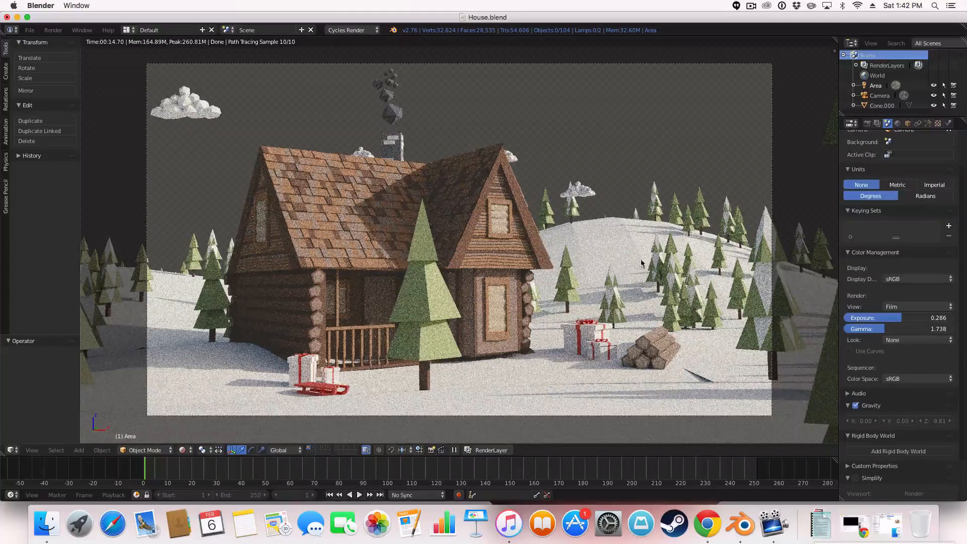
mouse_move(429, 210)
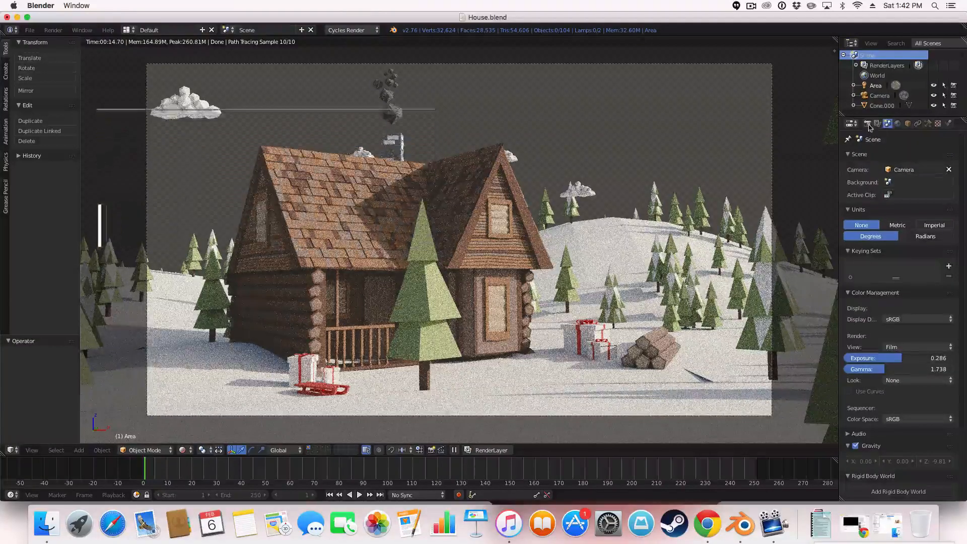
Step: Keep the Film view transform in Scene color management, with exposure 2.607 and gamma 1.280
click(866, 123)
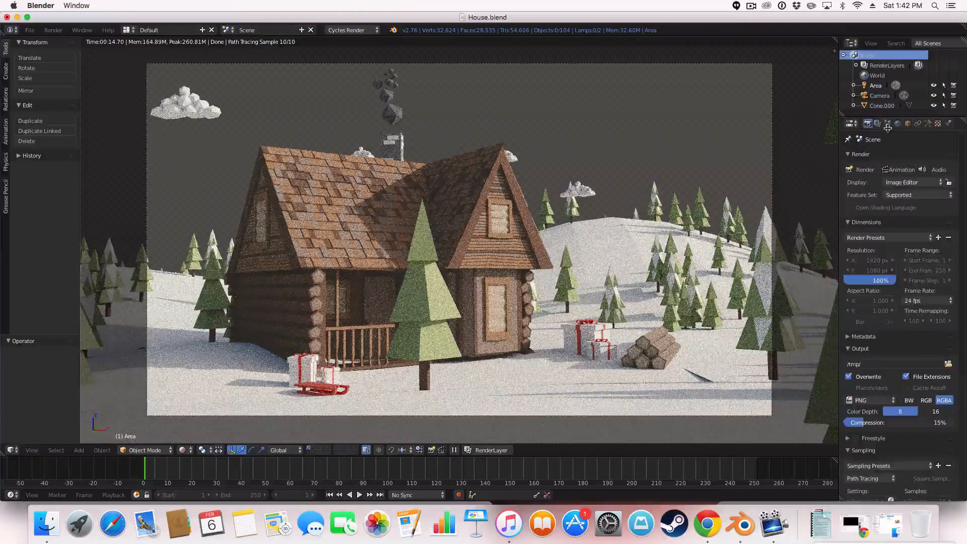
click(888, 122)
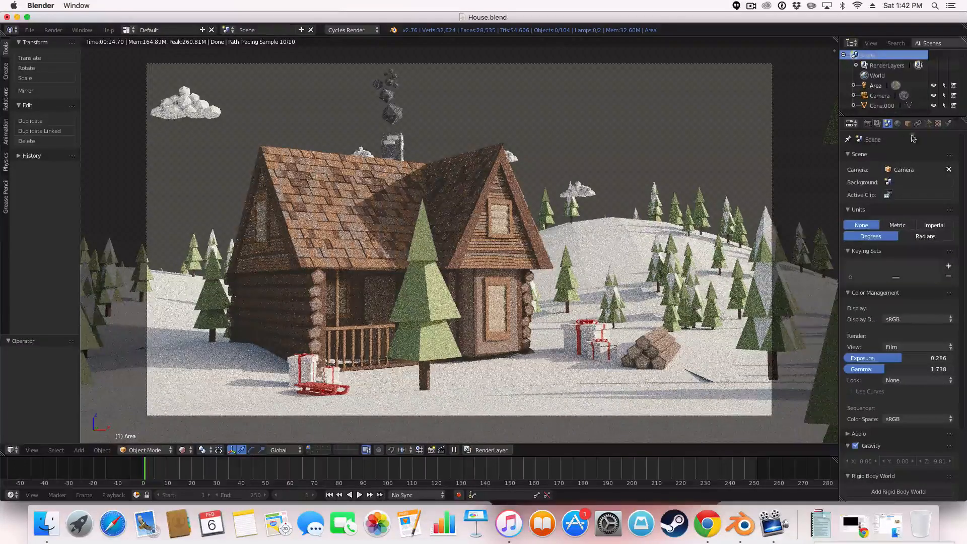
click(850, 292)
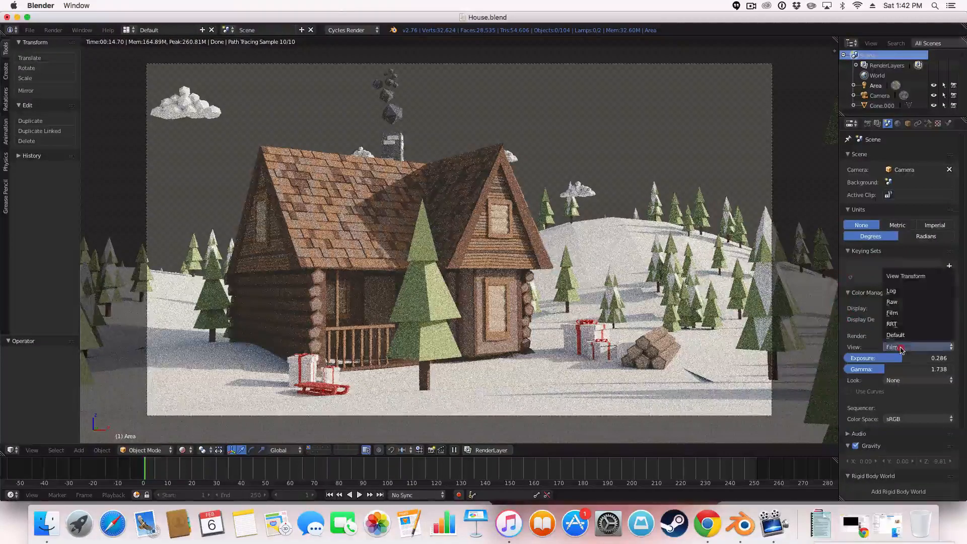
click(917, 320)
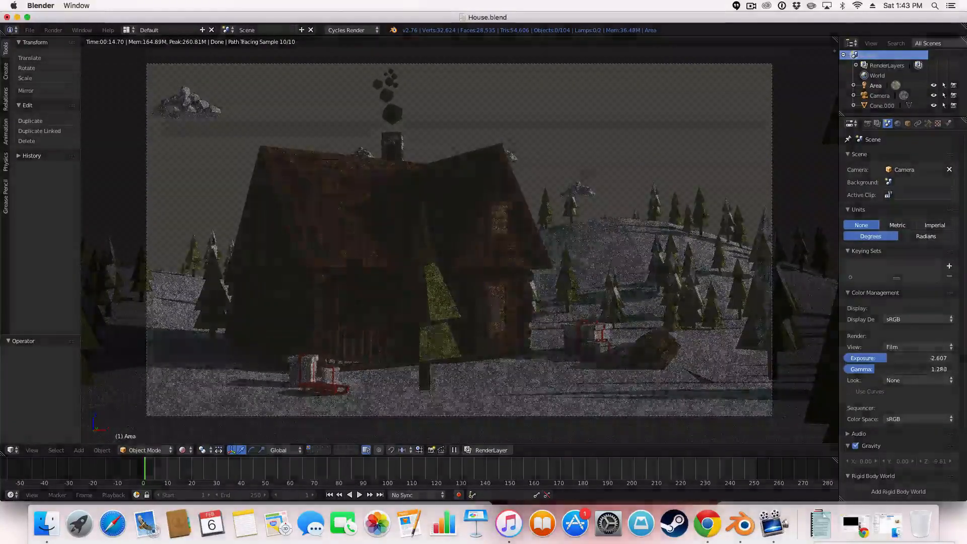
Step: Adjust Color Management to a high-key look: exposure 3.048, gamma 0.952
click(875, 368)
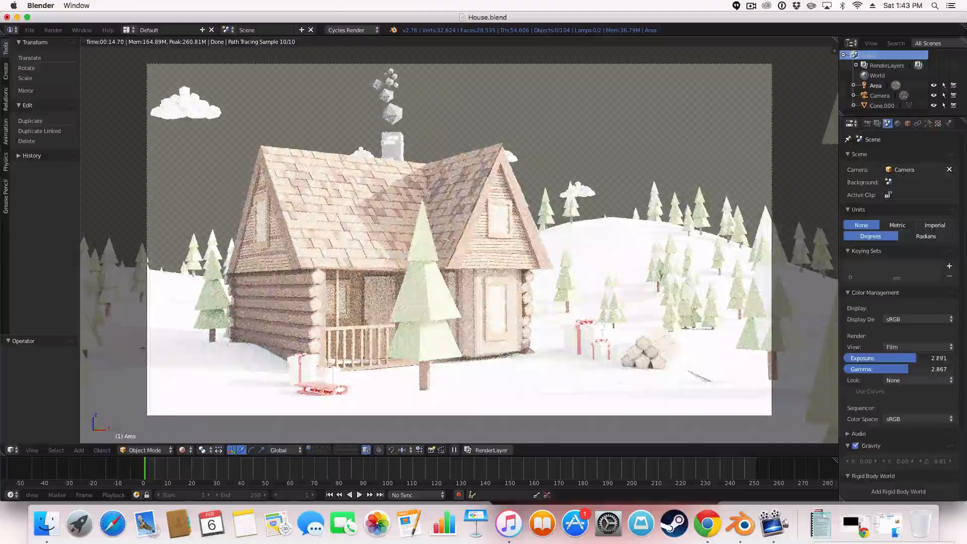
click(878, 357)
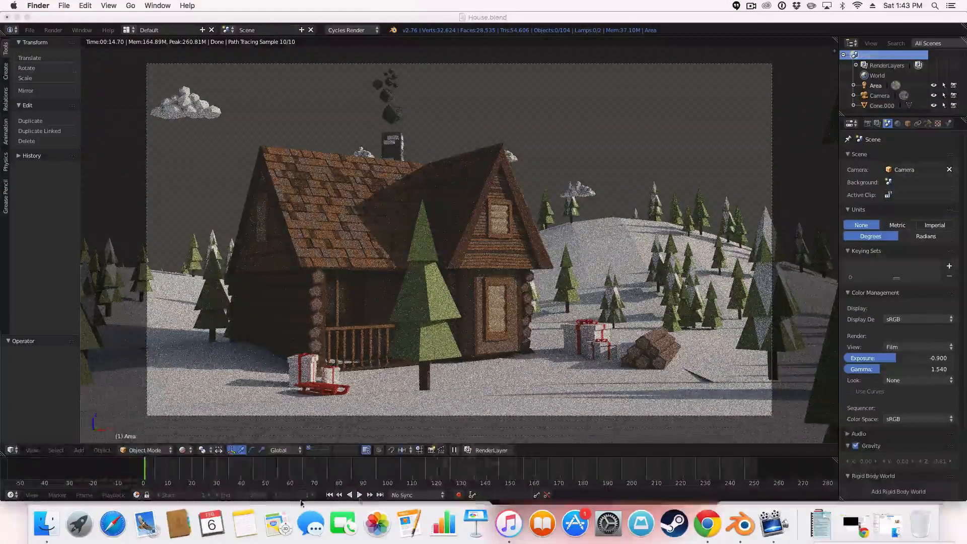
click(243, 524)
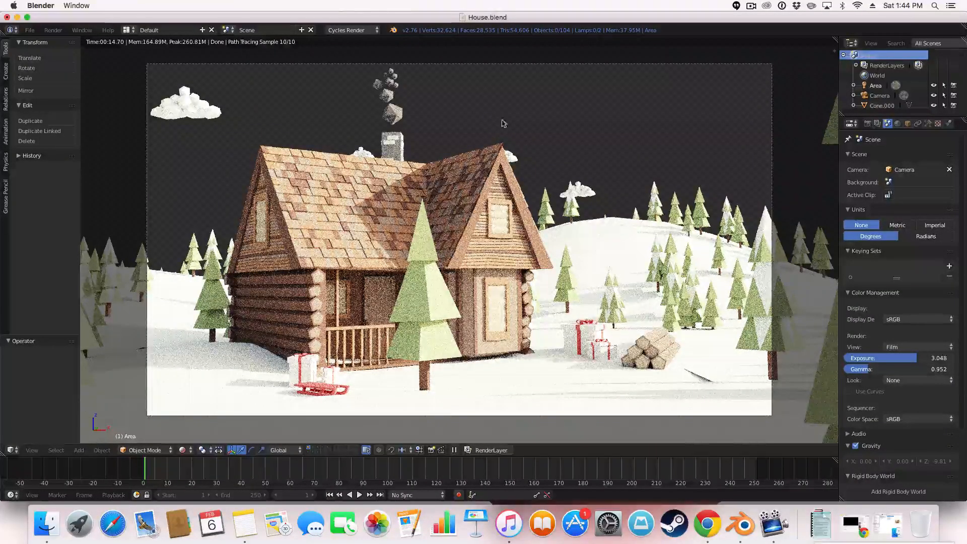
Step: Try the Canon Optura look, then settle on Fujifilm F-400 with curves and exposure 2.574
click(916, 380)
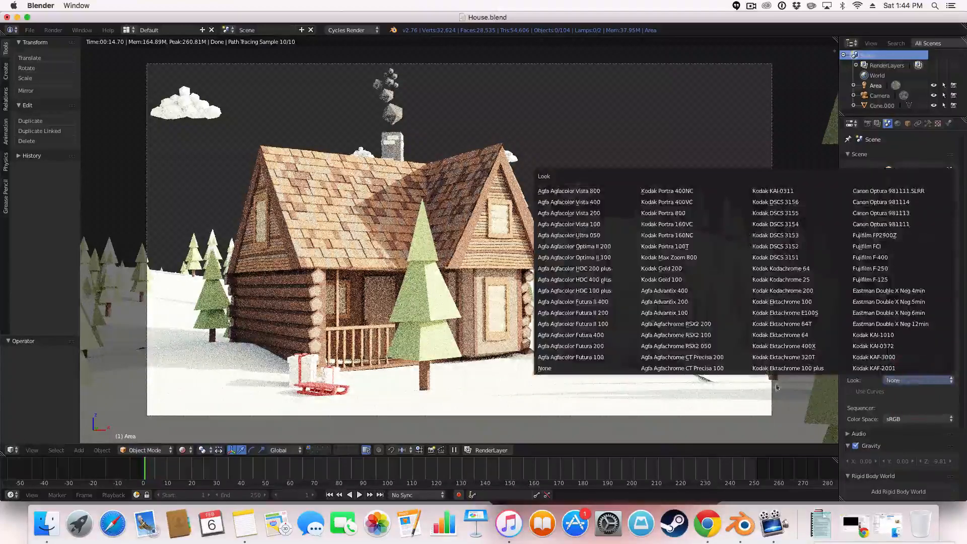
click(544, 368)
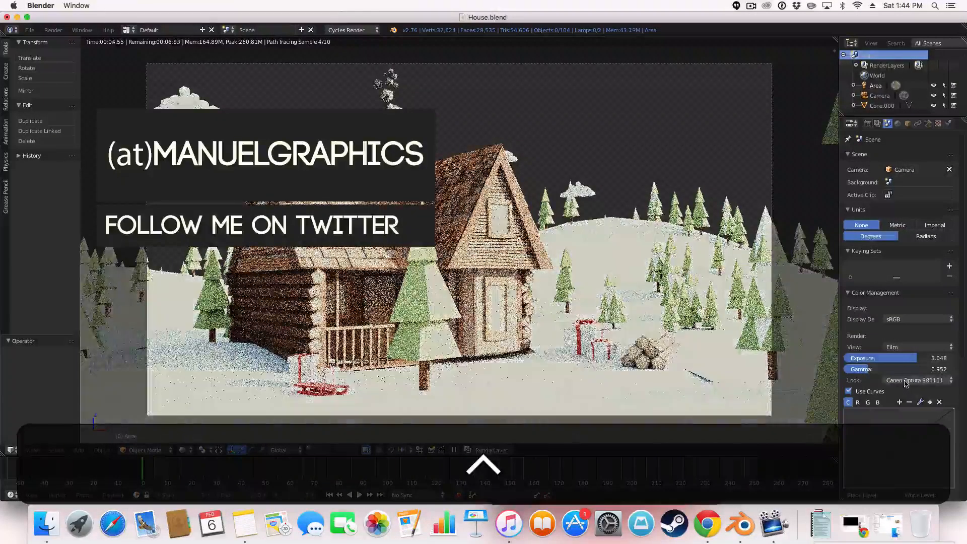
click(915, 380)
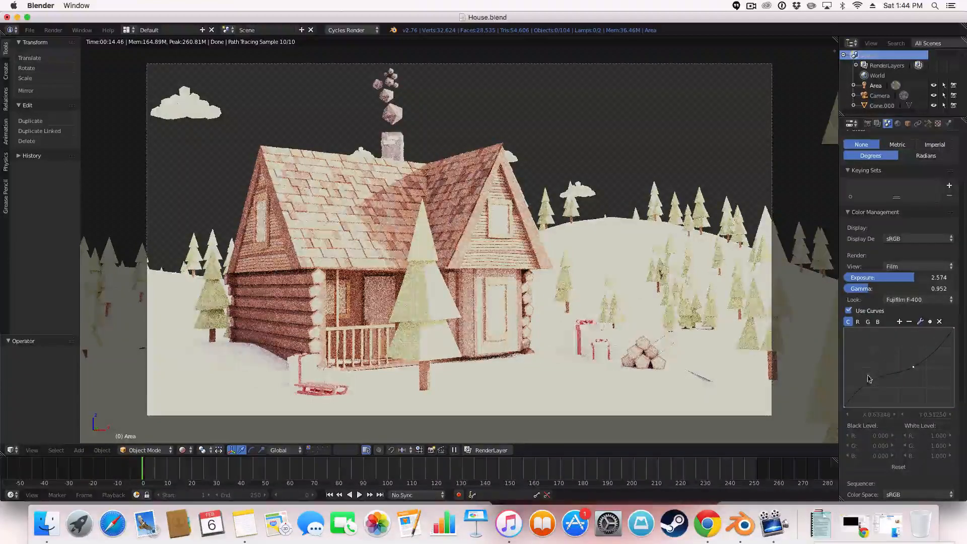
Step: Reset the tone curve and disable Use Curves, keeping Fujifilm F-400
click(940, 322)
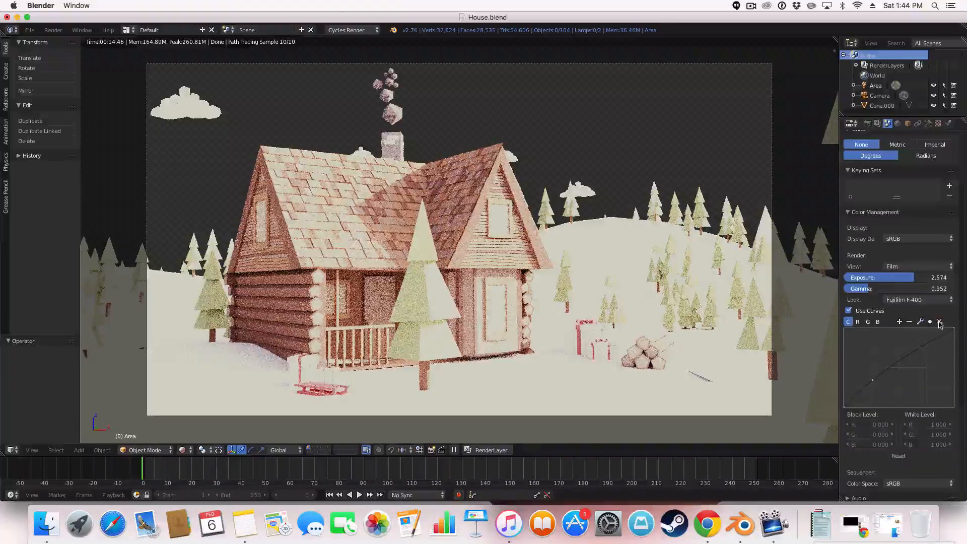
mouse_move(900, 322)
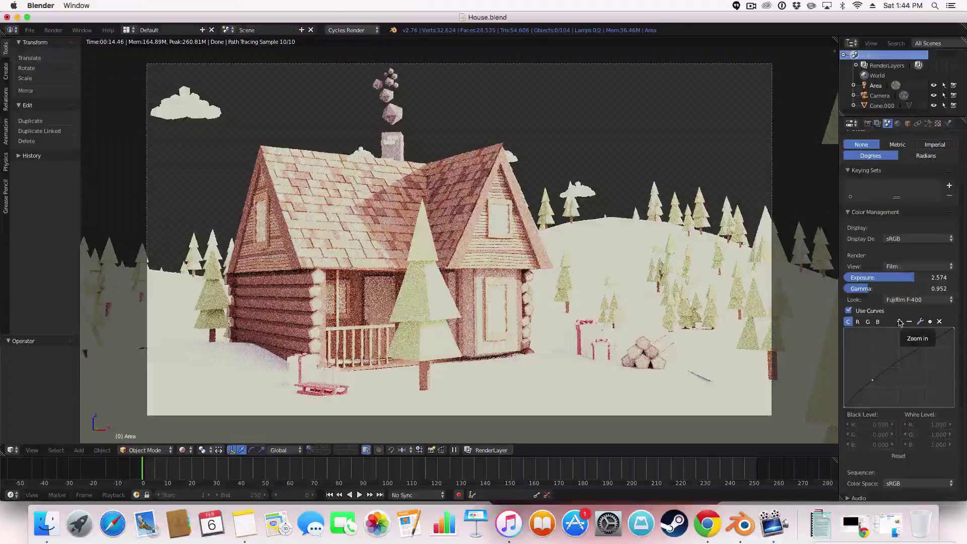
click(849, 310)
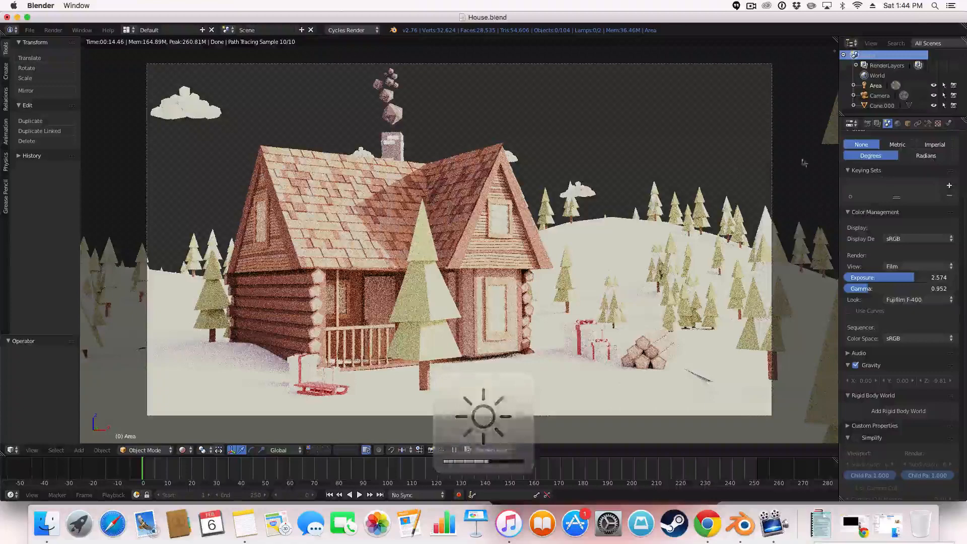
Step: Toggle wireframe with Z and back to solid shading before viewing the whole terrain
key(z)
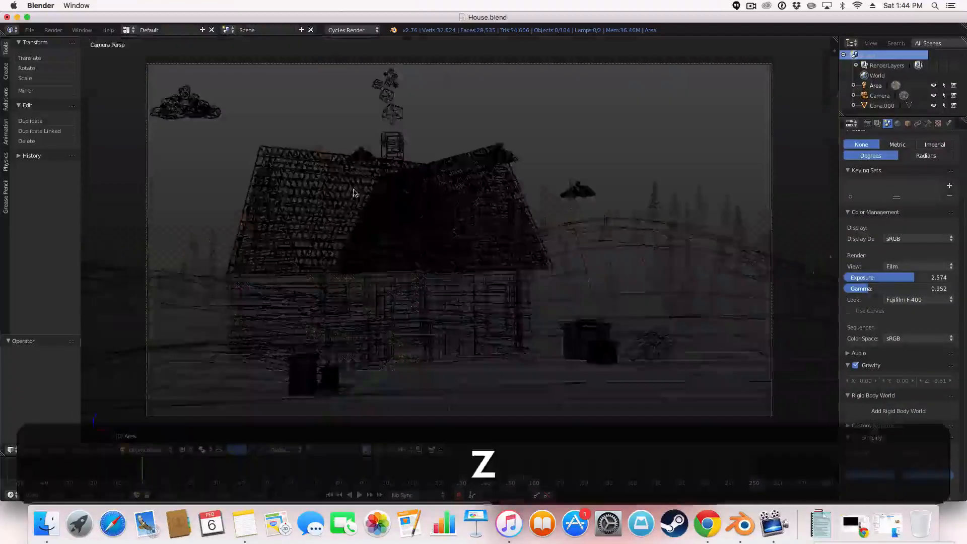
key(z)
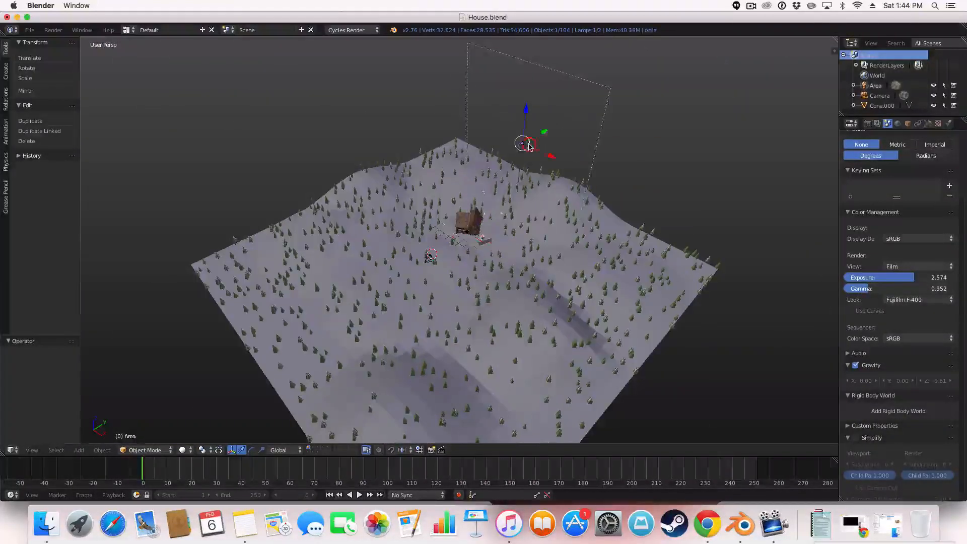
Step: Show the World settings with the HDRI environment texture as background
click(919, 123)
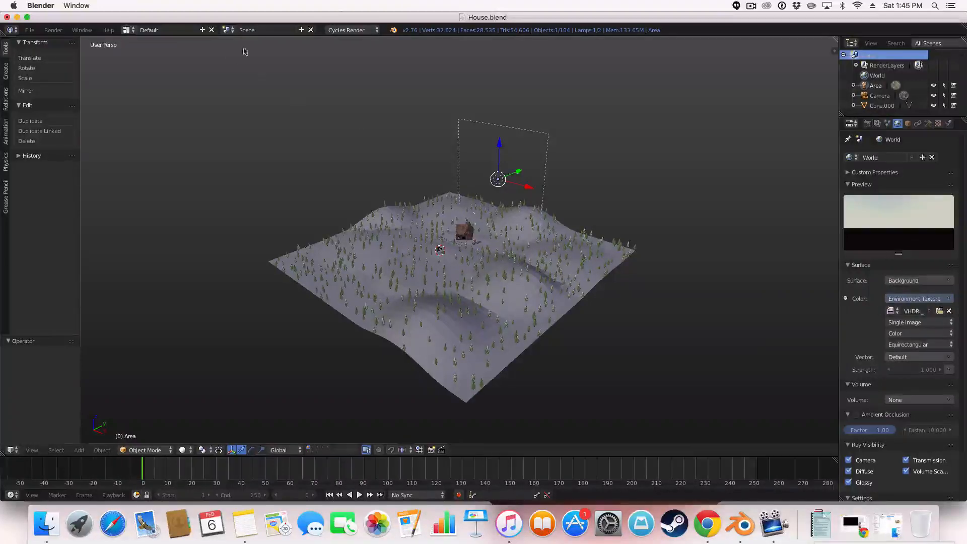
Step: Switch to the Compositing layout and enable Use Nodes so Render Layers feeds Composite
click(149, 29)
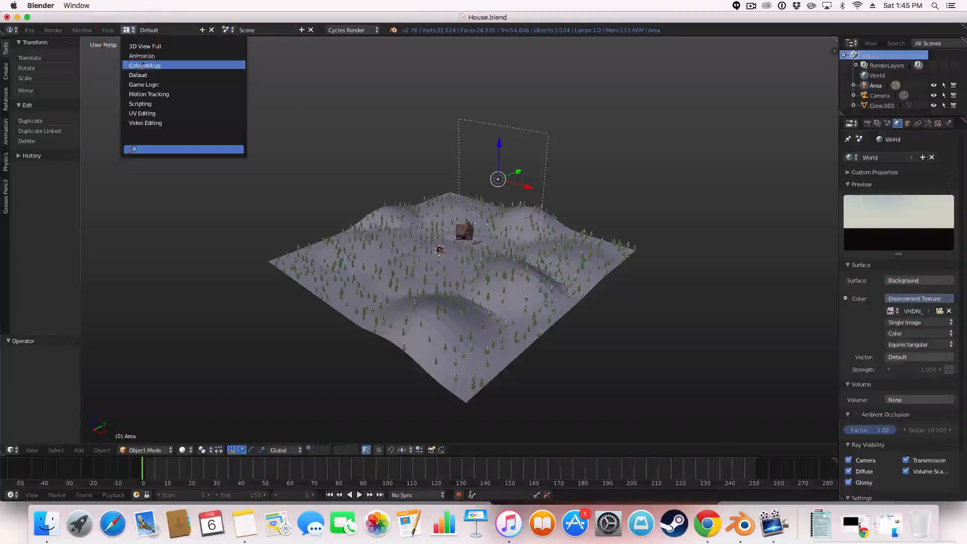
click(144, 66)
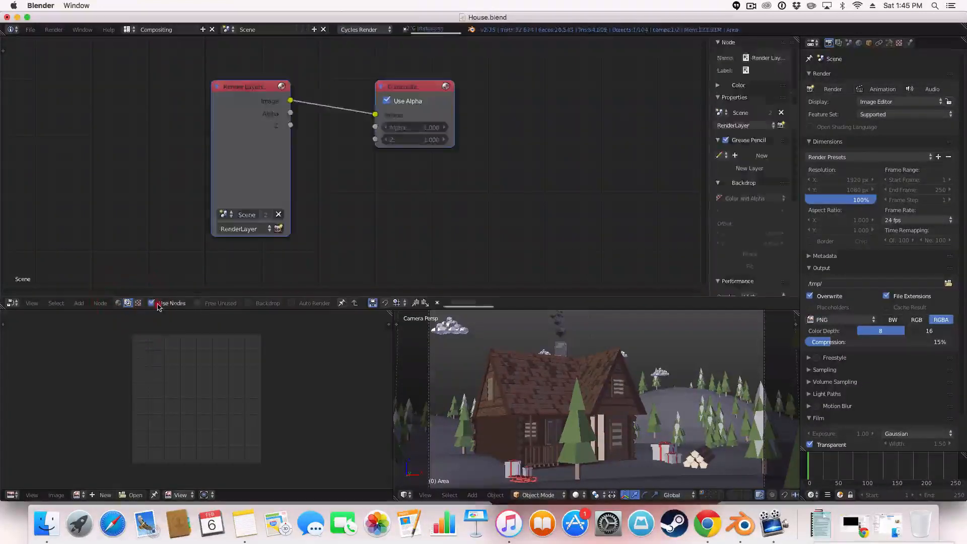
click(152, 303)
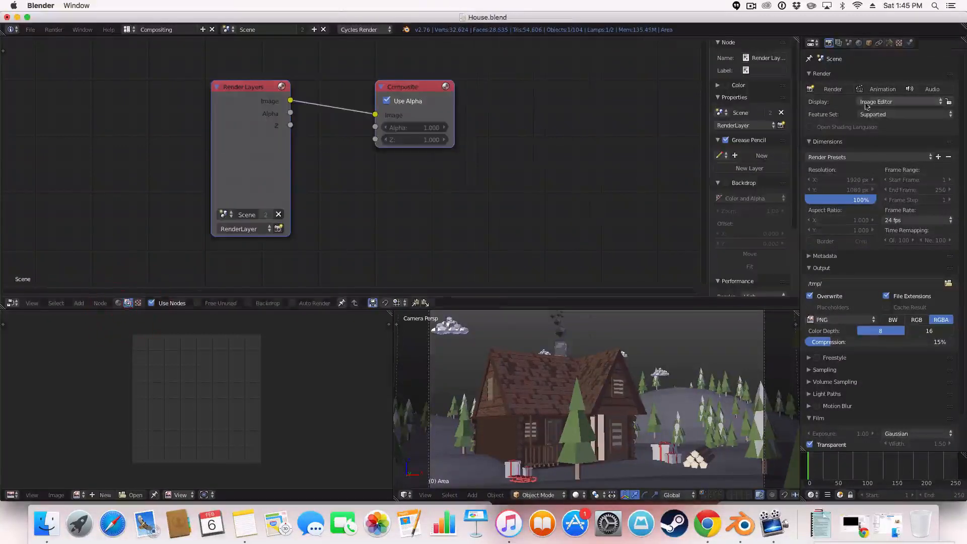
click(156, 29)
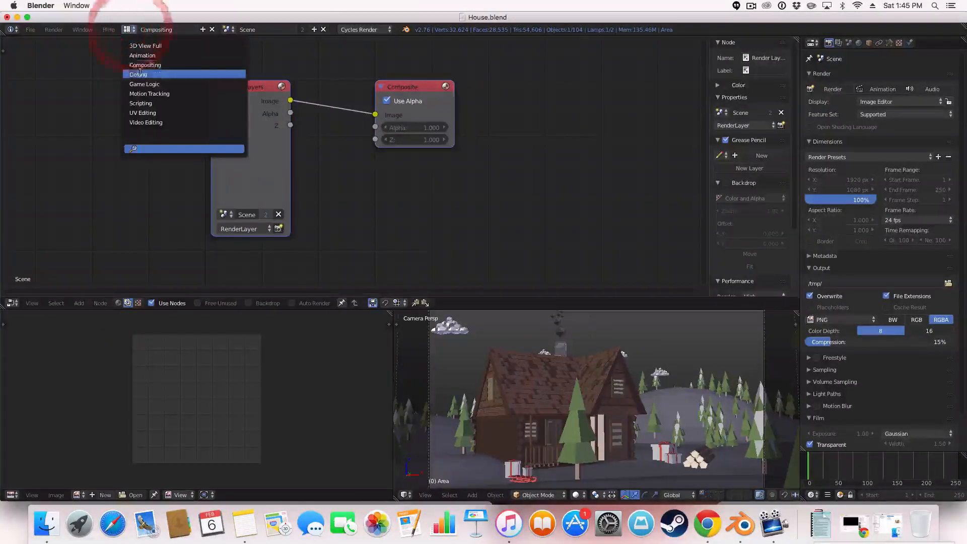
Step: Return to the Default layout and review the World preview and settings panels
click(138, 74)
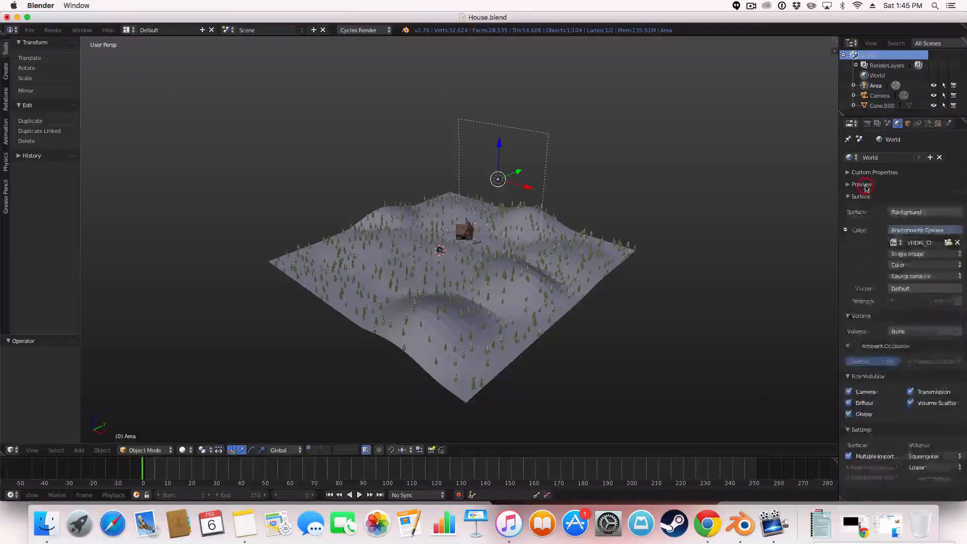
click(862, 184)
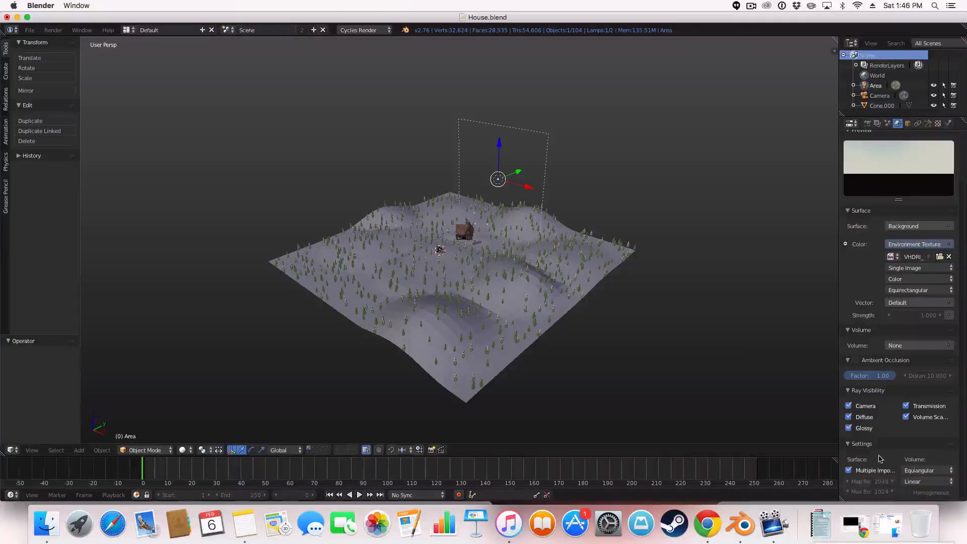
mouse_move(850, 471)
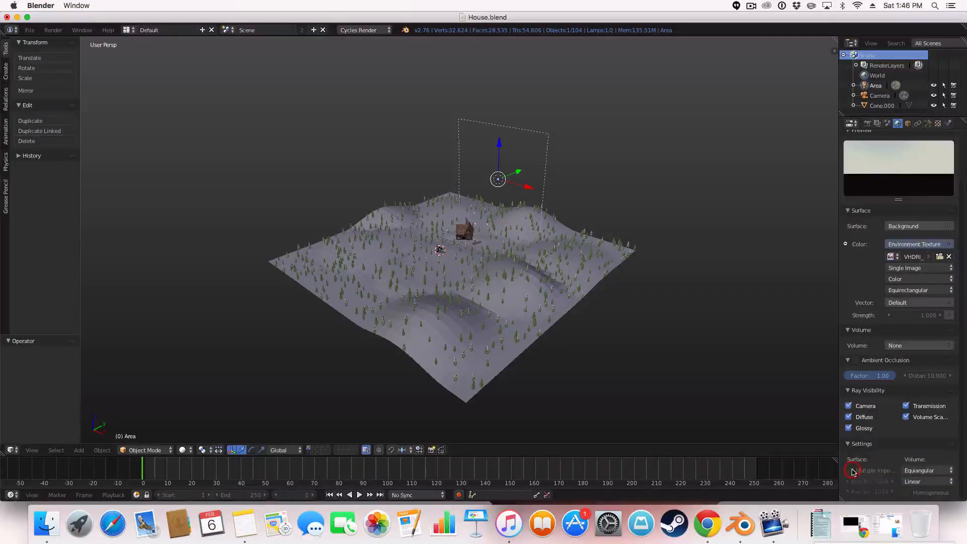
click(850, 470)
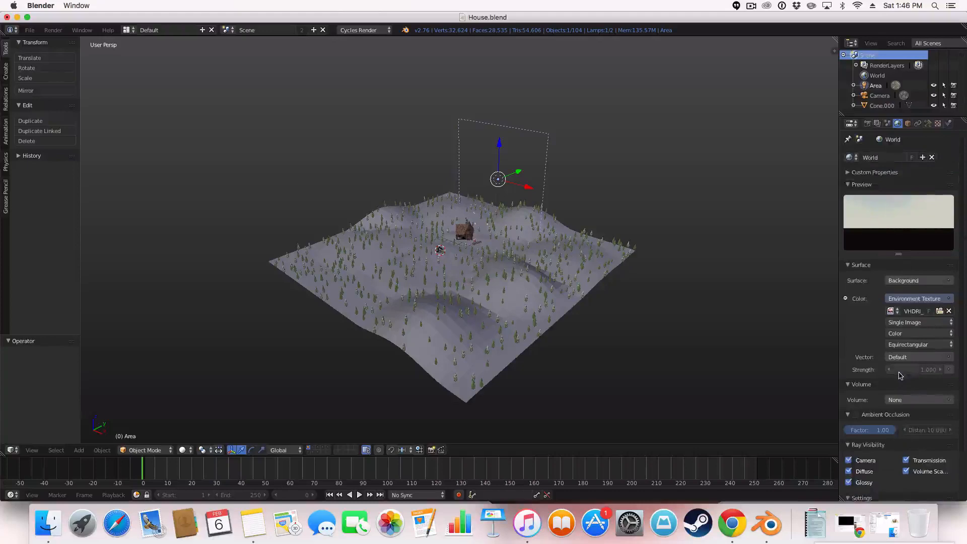
Step: Show the Render properties while the viewport frames the cabin among the snowy trees
click(869, 123)
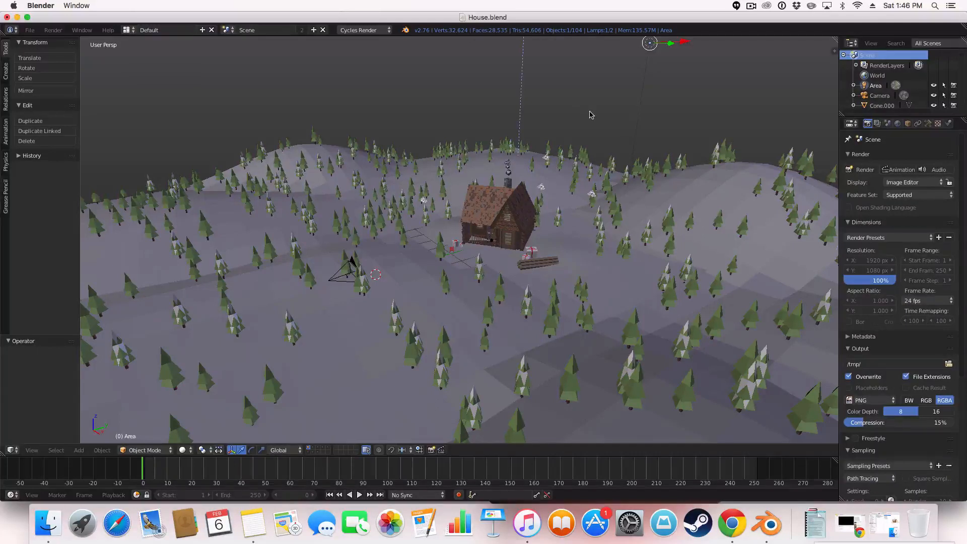
mouse_move(604, 248)
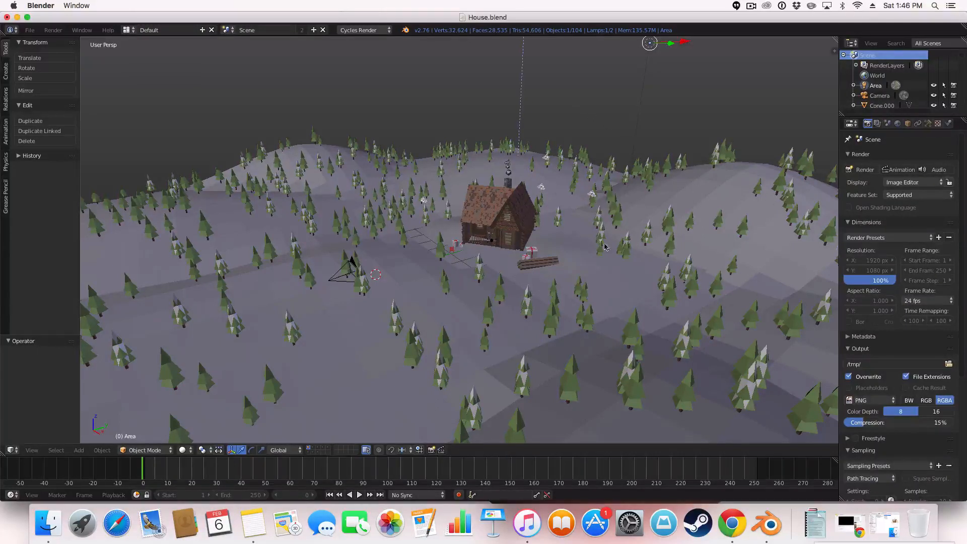
mouse_move(735, 140)
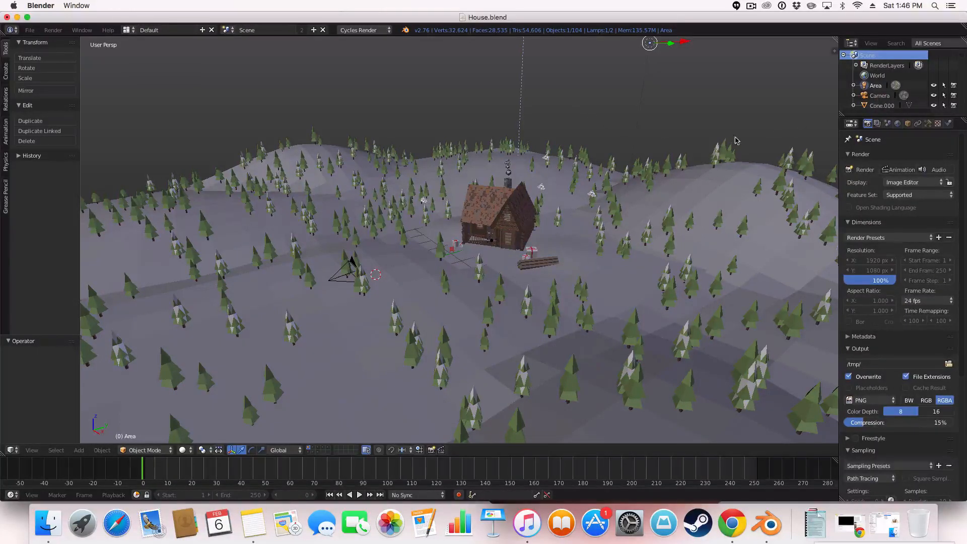
mouse_move(402, 355)
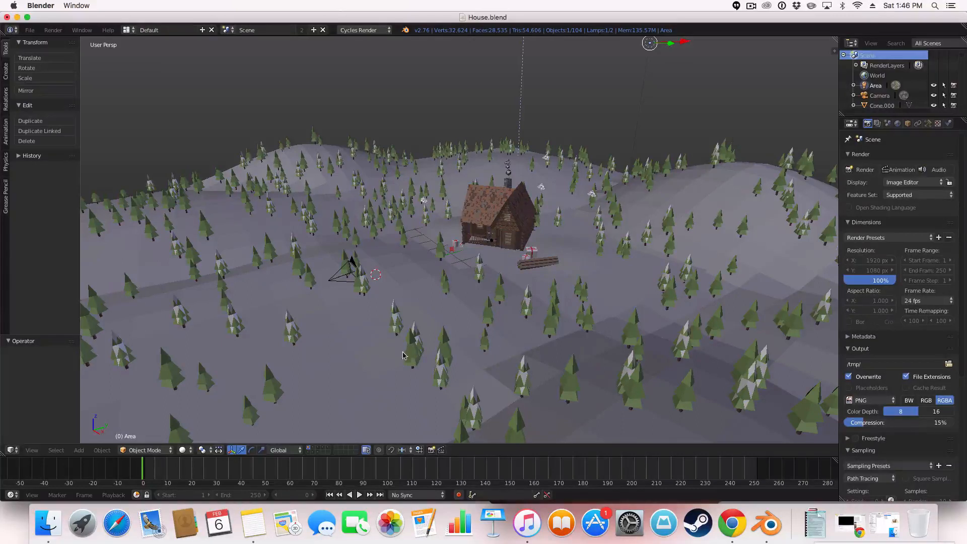
mouse_move(567, 302)
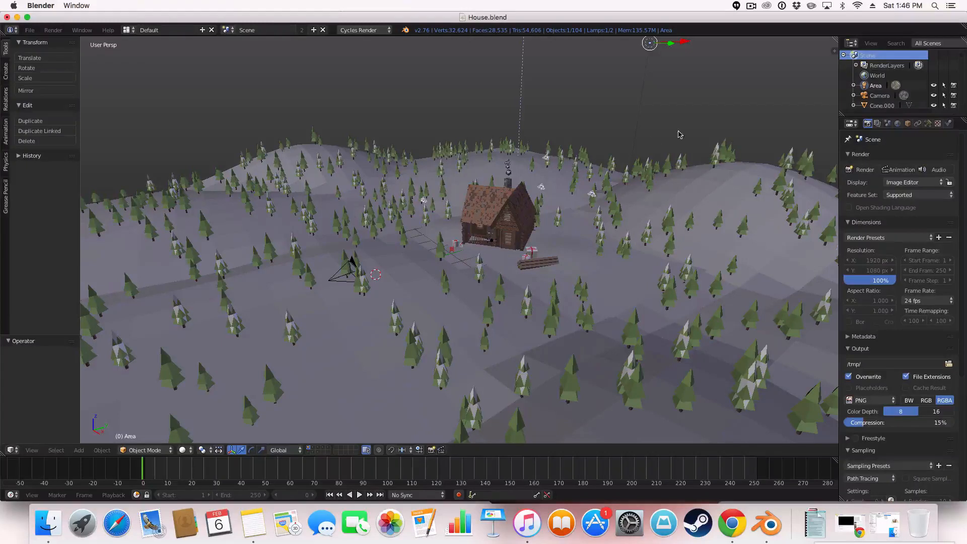
mouse_move(687, 101)
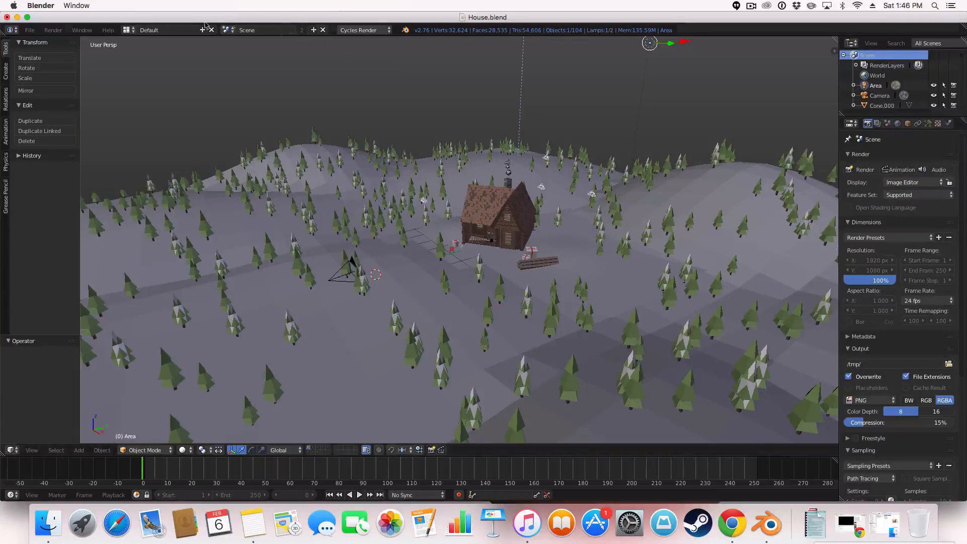
Step: Switch to the Compositing layout and add a Color > Hue Saturation Value node beside Render Layers and Composite
click(155, 30)
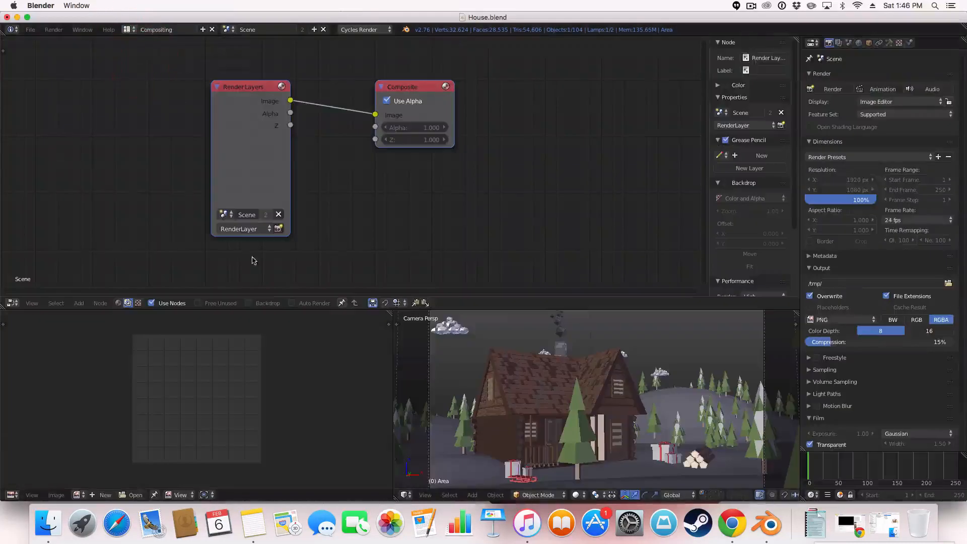
click(410, 86)
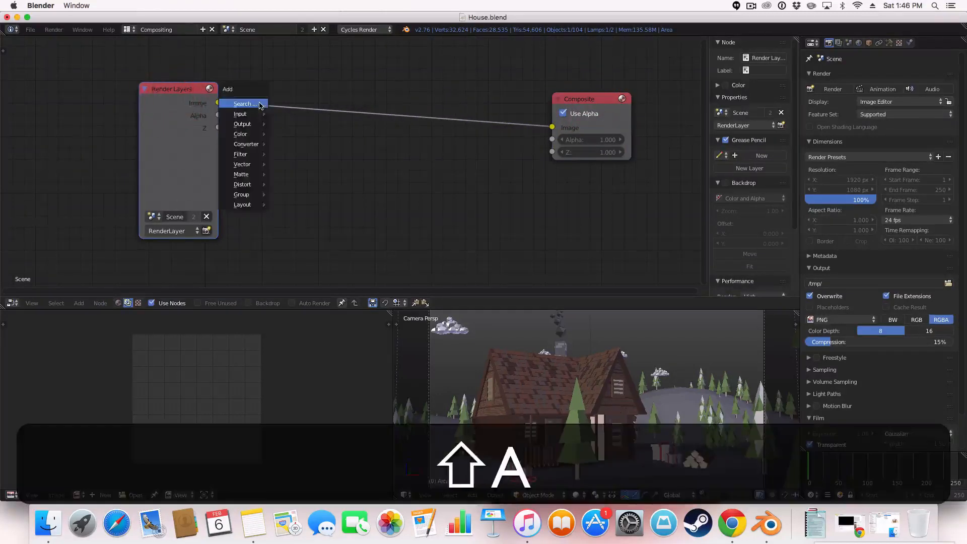
click(240, 114)
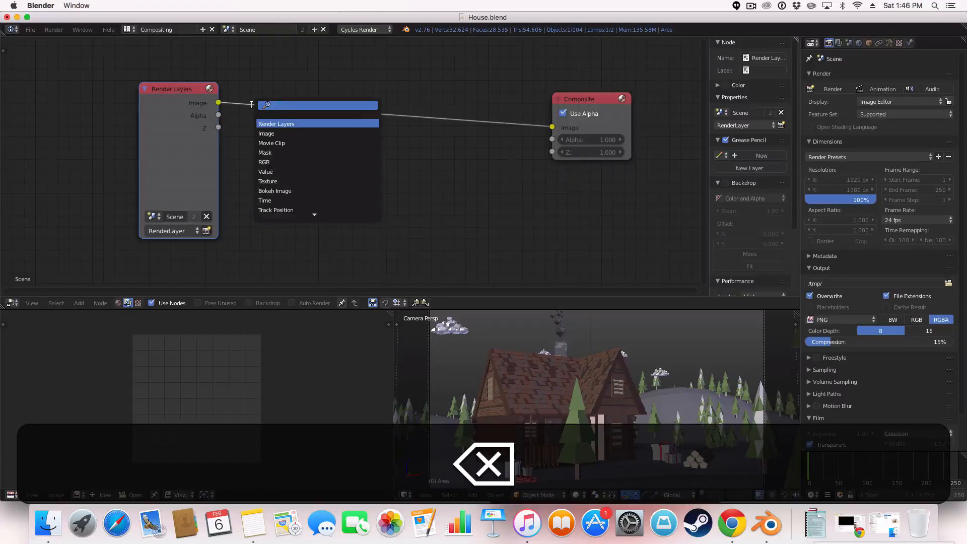
click(276, 123)
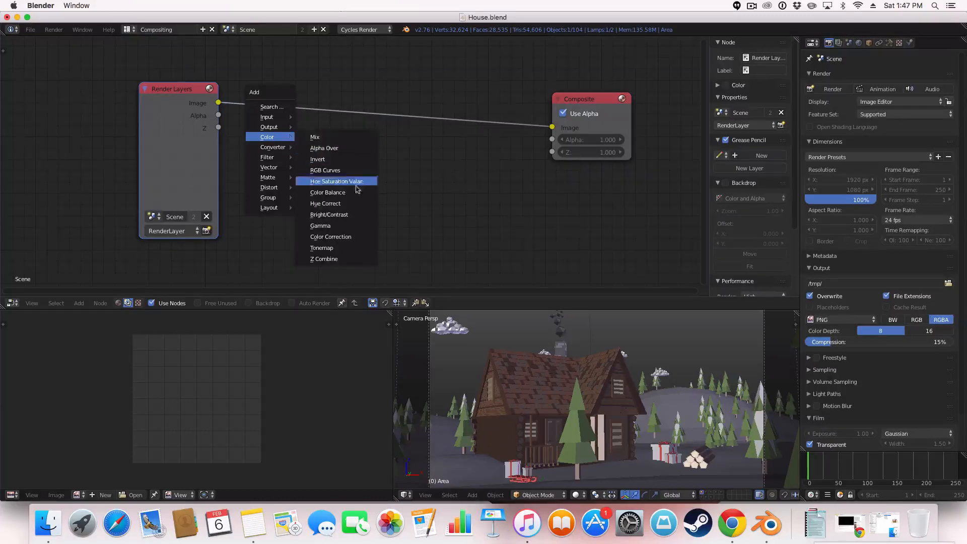
click(321, 224)
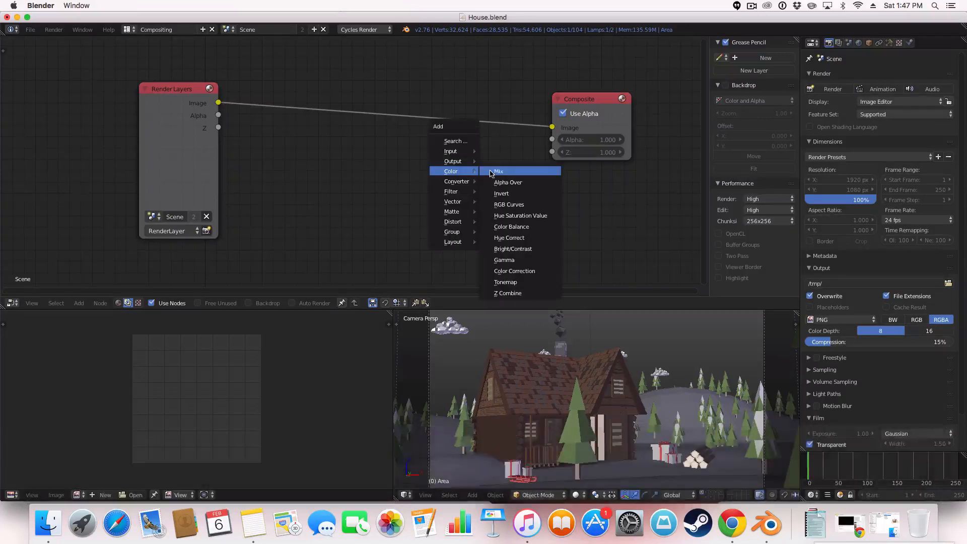
mouse_move(519, 216)
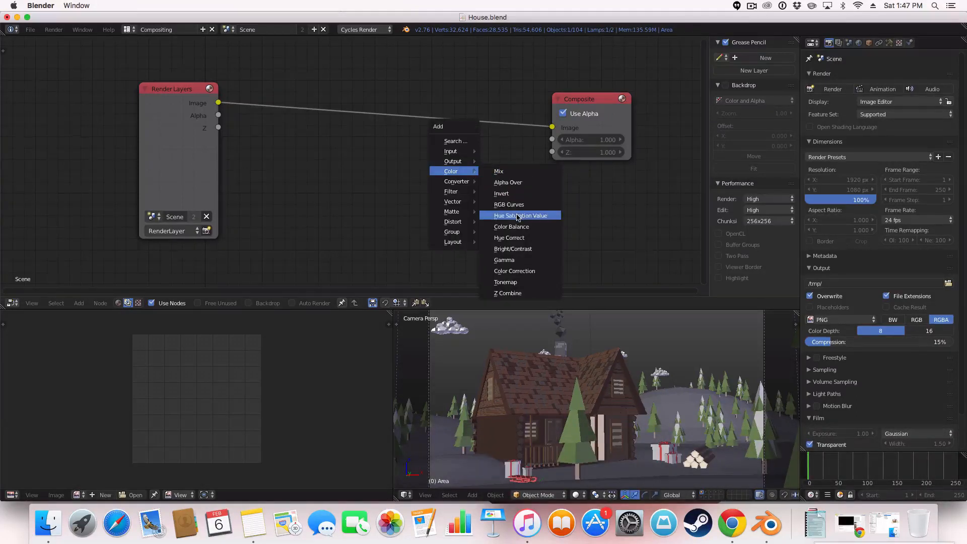
click(520, 216)
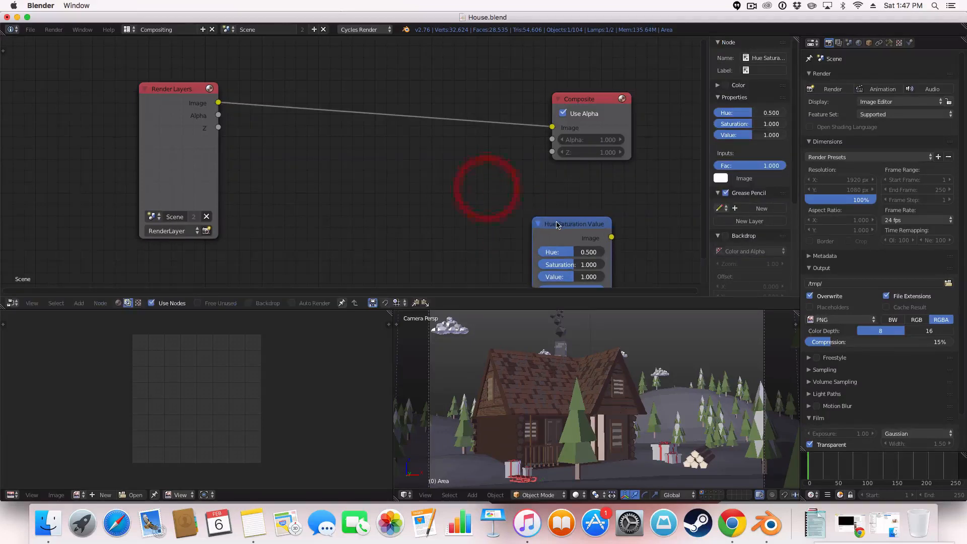
Step: Discard the Hue Saturation Value node, try a Color Correction node, then delete it so Render Layers feeds Composite directly
key(X)
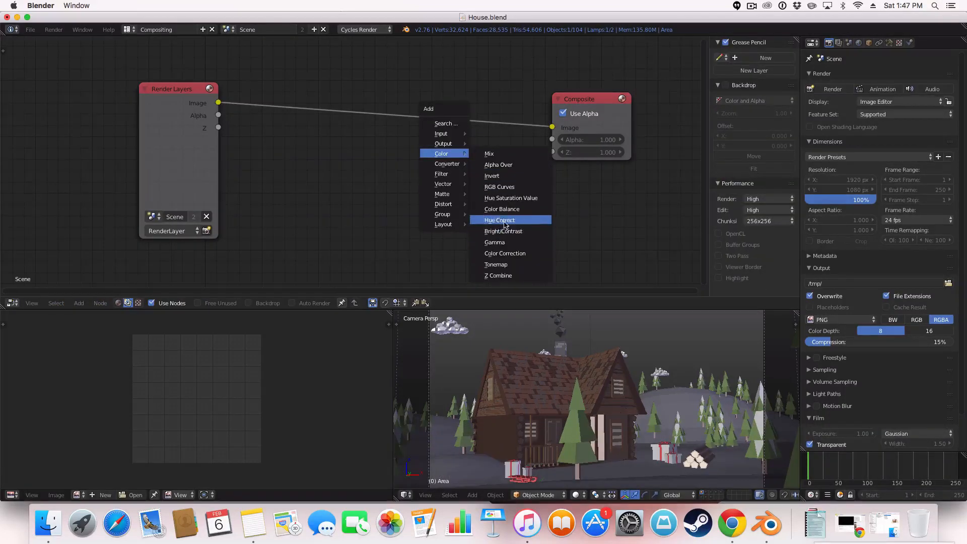
click(504, 253)
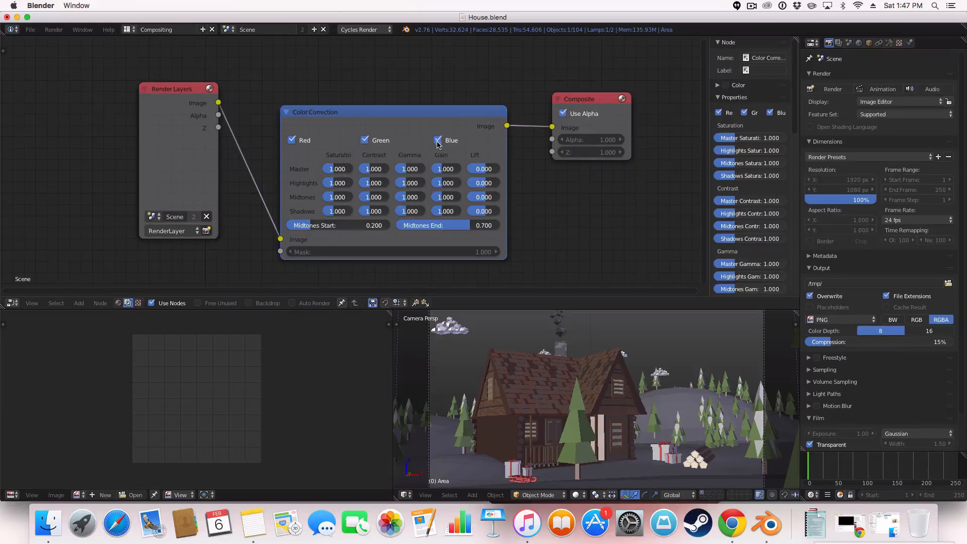
key(x)
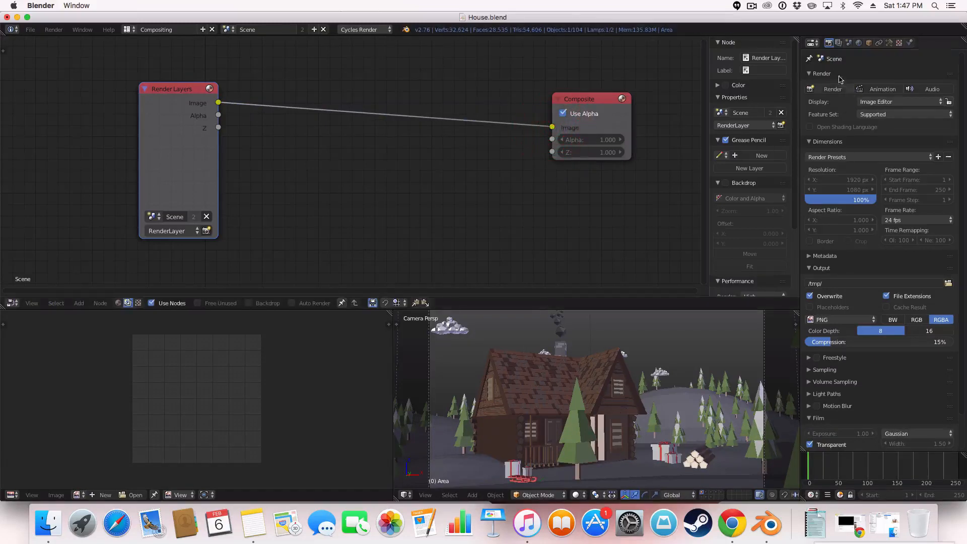
Step: Show the Scene's Color Management panel with Film view, Fujifilm F-400 look, exposure 2.574 and gamma 0.952
click(848, 42)
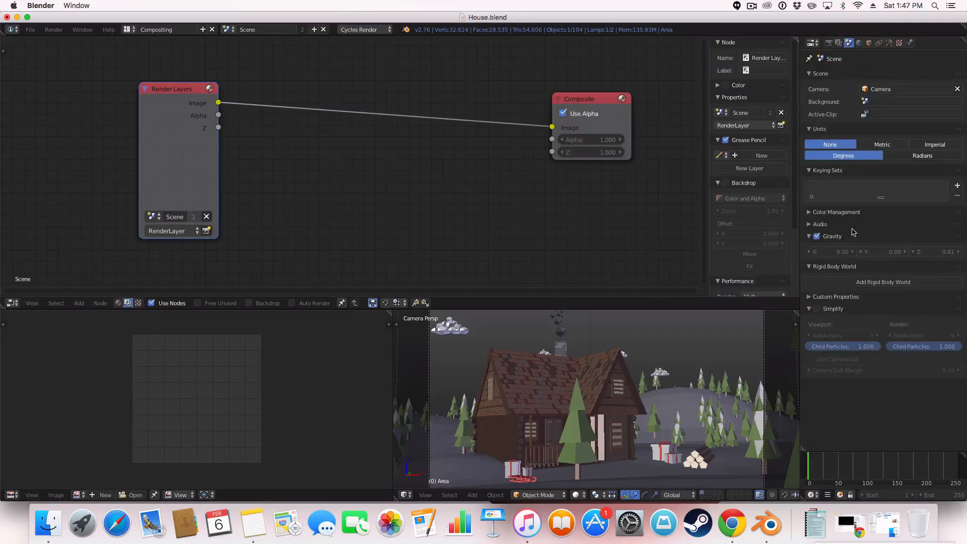
click(836, 212)
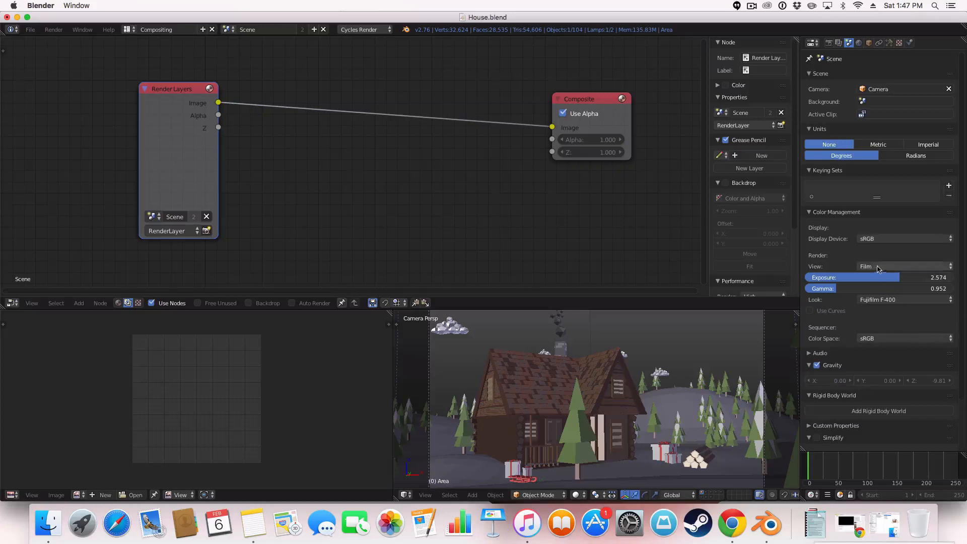
mouse_move(89, 51)
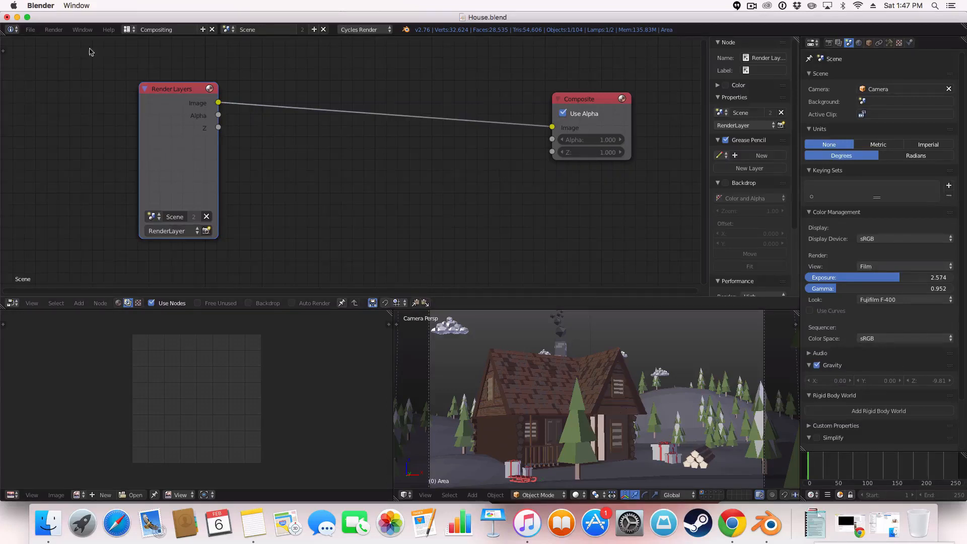